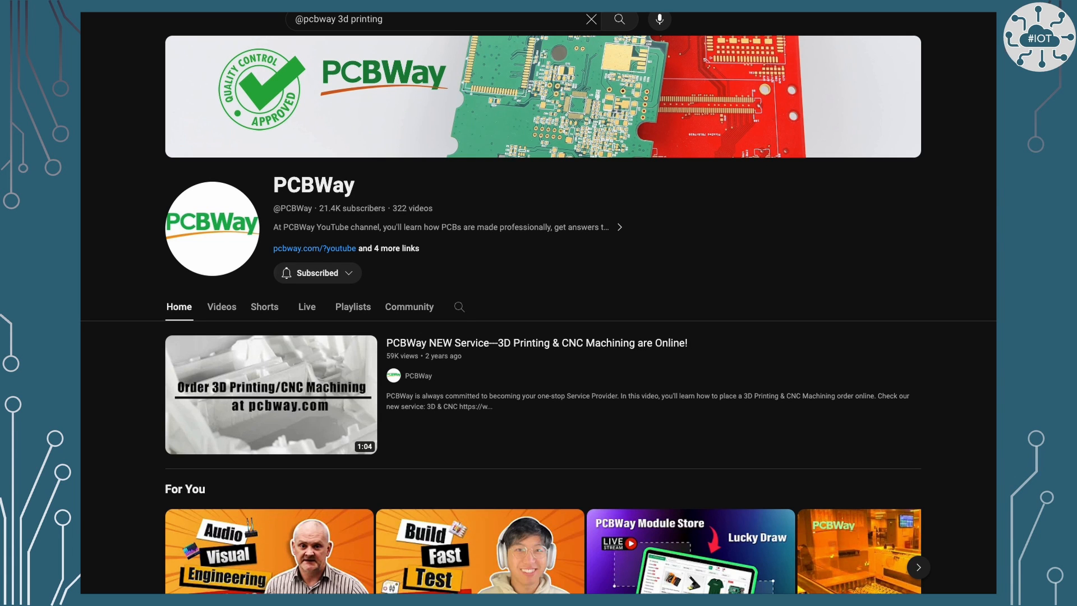
pyautogui.scroll(-3)
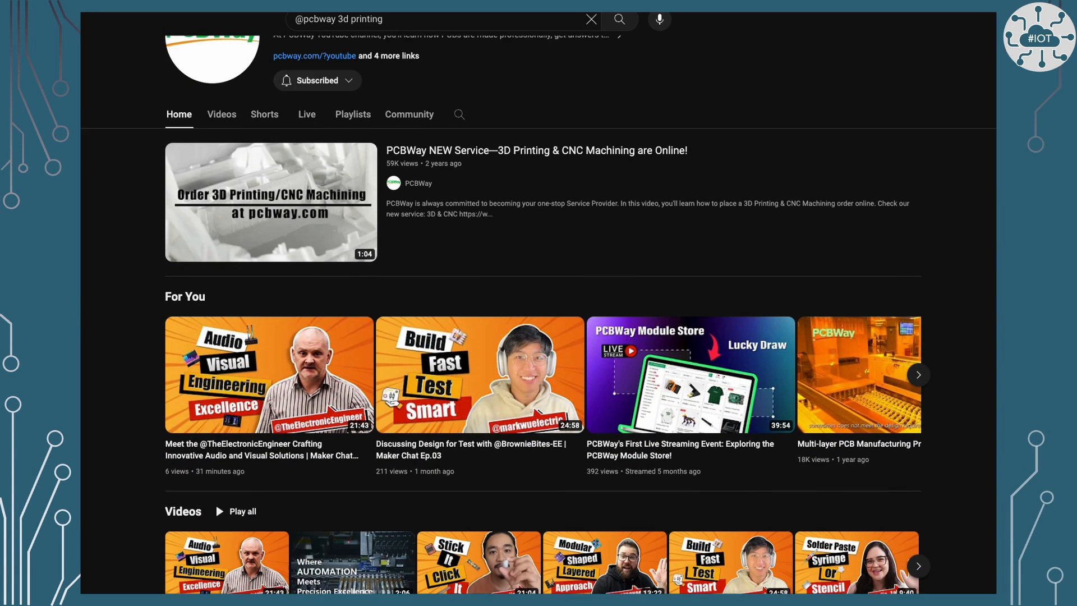
pyautogui.scroll(-3)
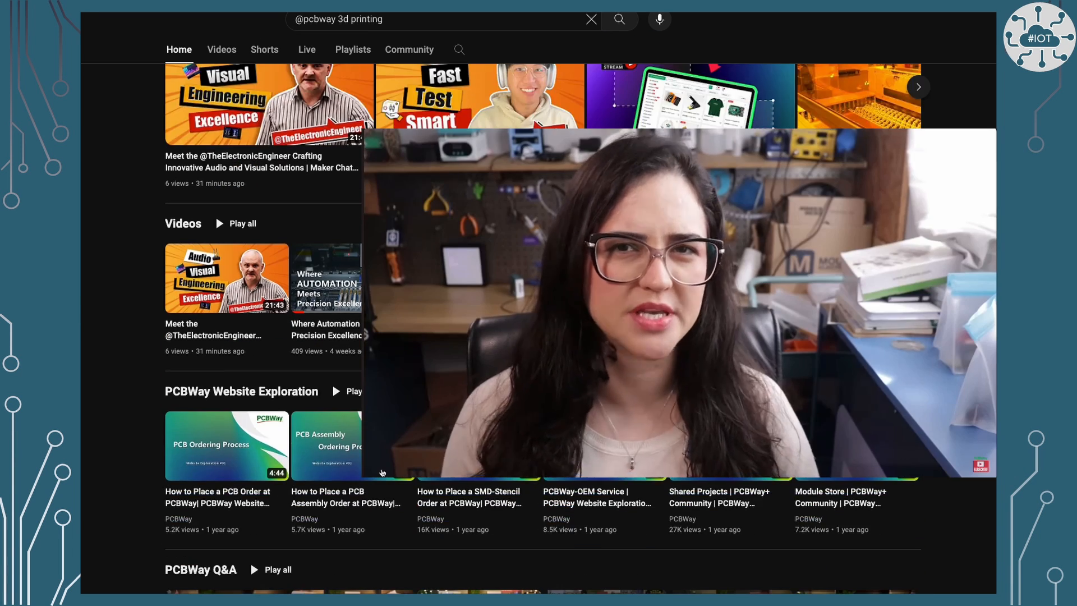
pyautogui.scroll(-3)
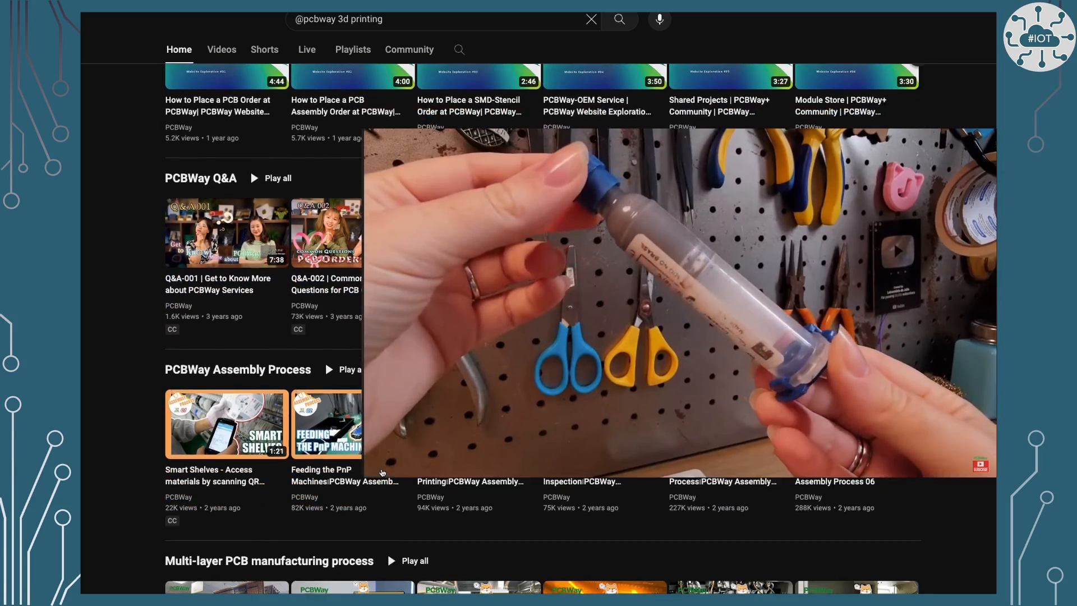
pyautogui.scroll(-3)
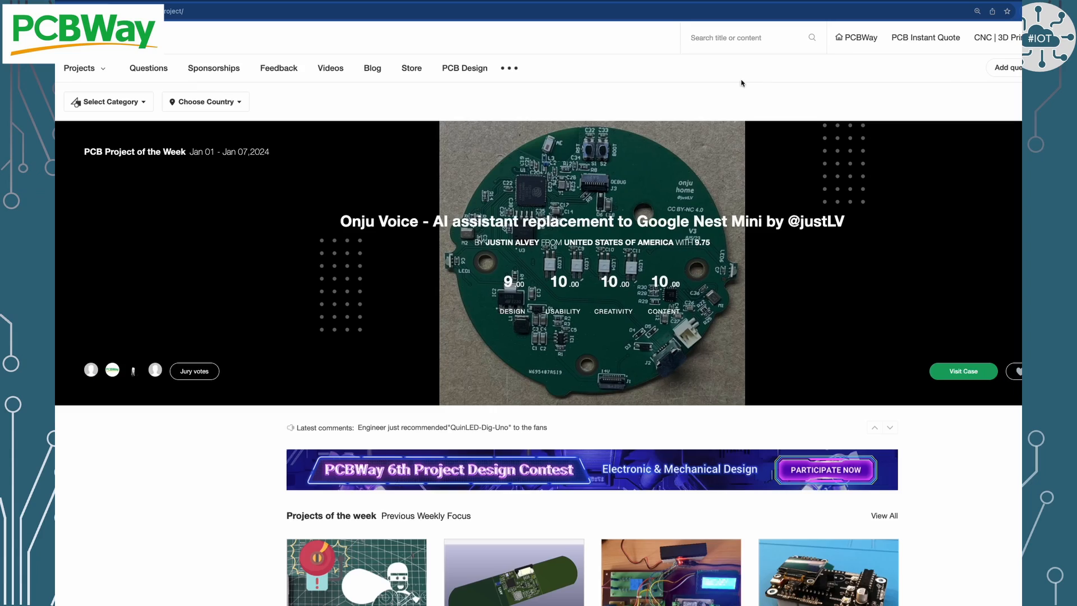
pyautogui.scroll(-3)
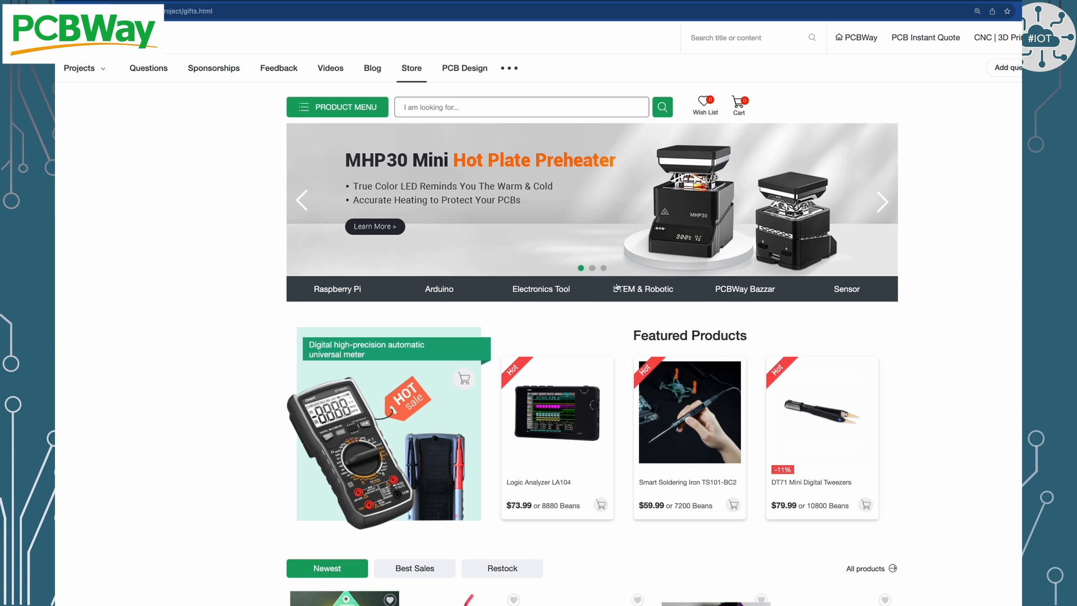
pyautogui.scroll(-3)
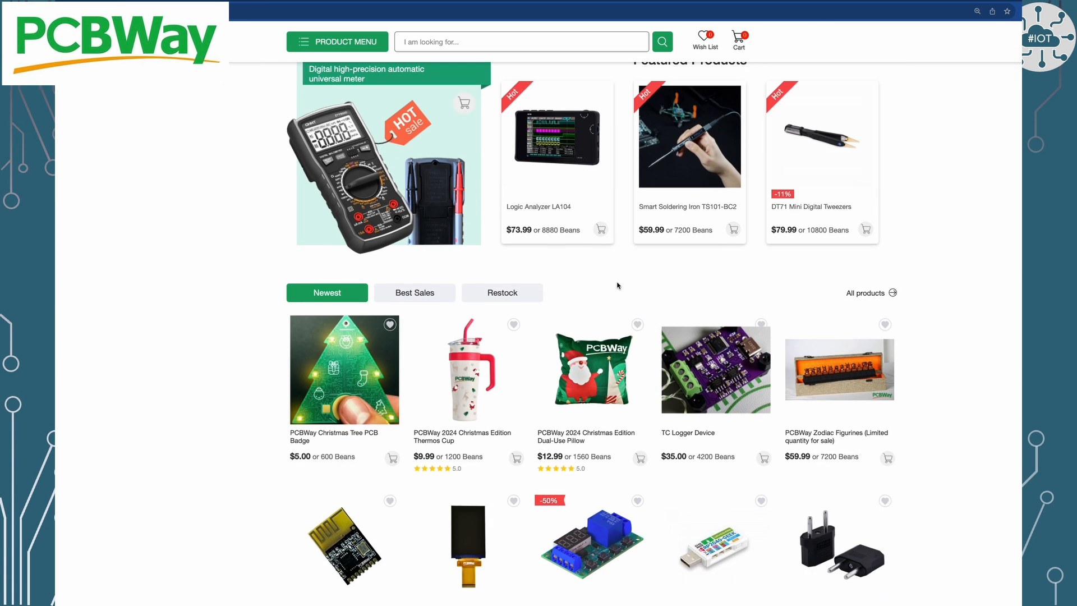
pyautogui.scroll(-3)
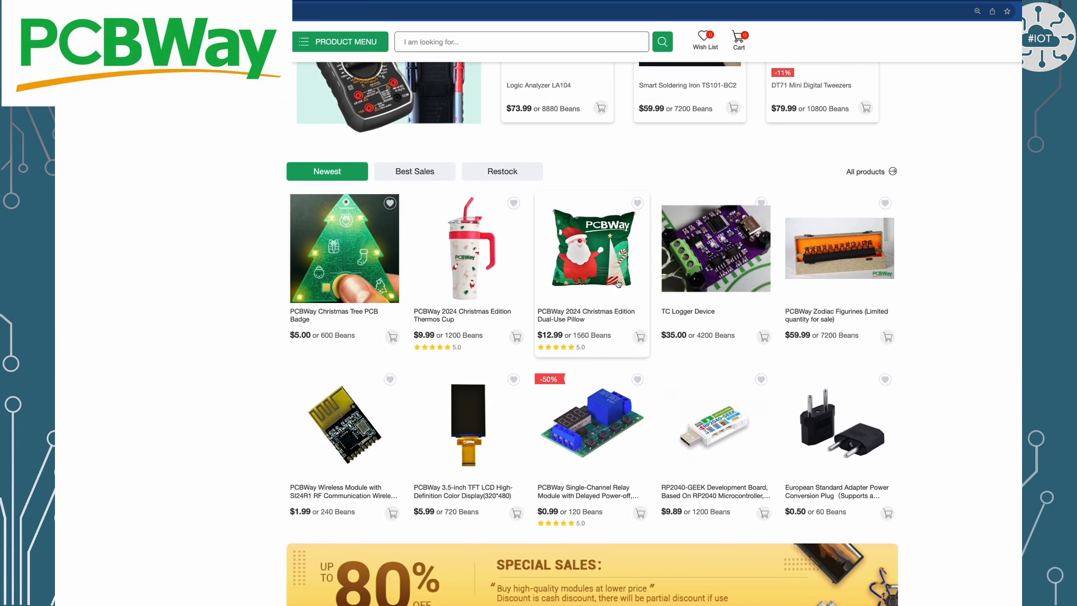